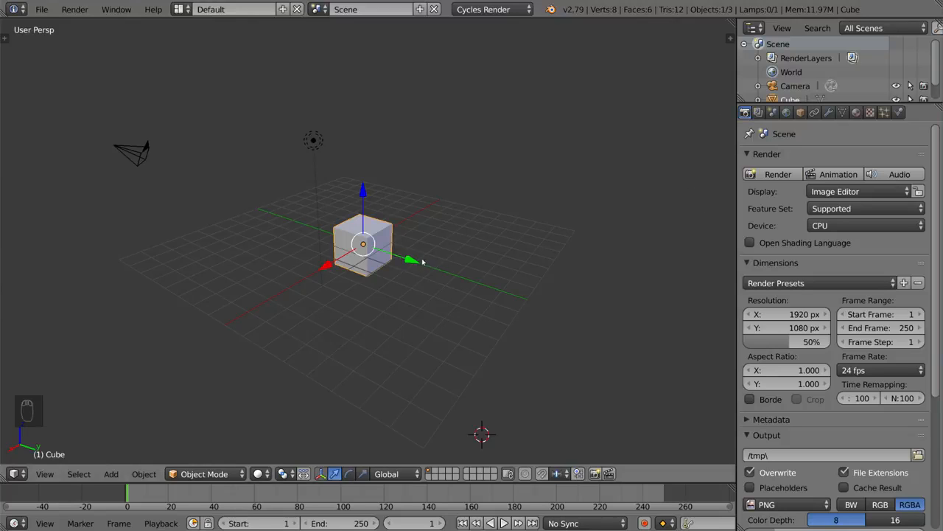
Move the cube up and to the right, then bring up the Insert Keyframe menu
{"action": "key", "text": "g"}
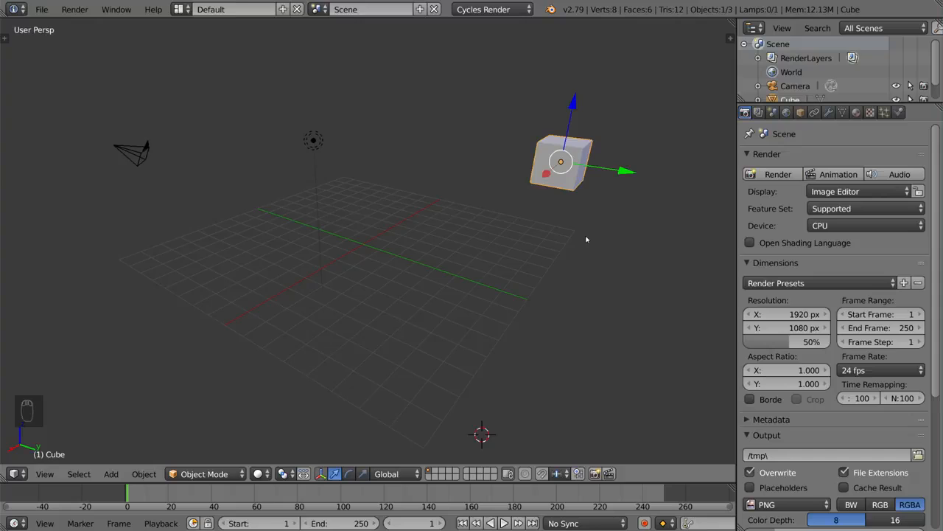
{"action": "key", "text": "i"}
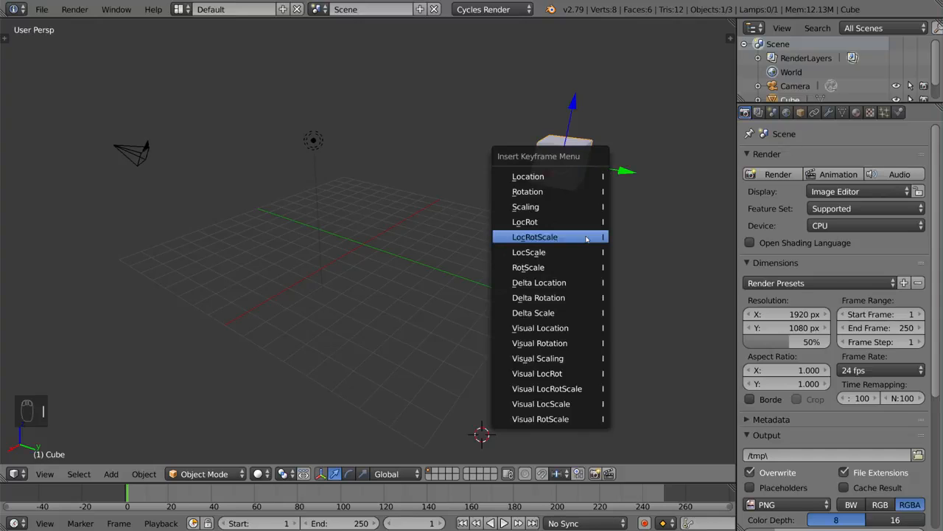
{"action": "mouse_move", "coordinate": [542, 258]}
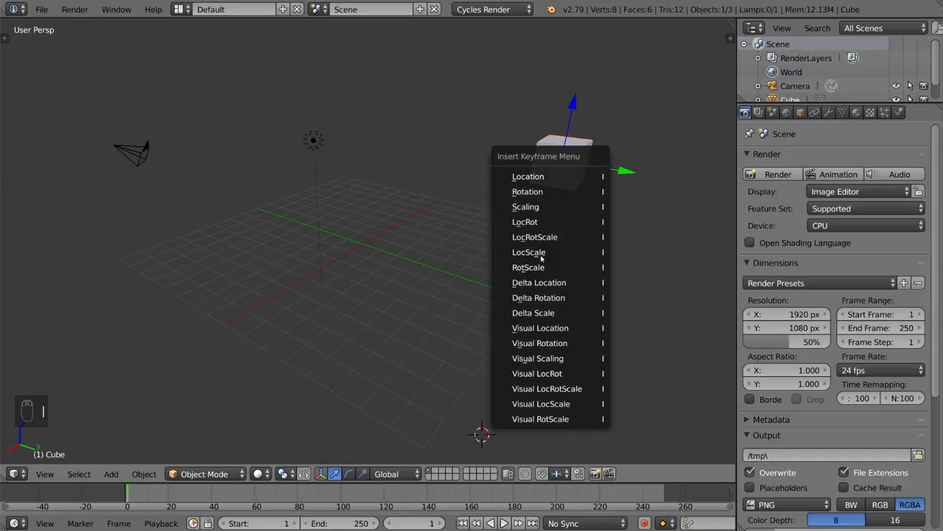
{"action": "mouse_move", "coordinate": [535, 236]}
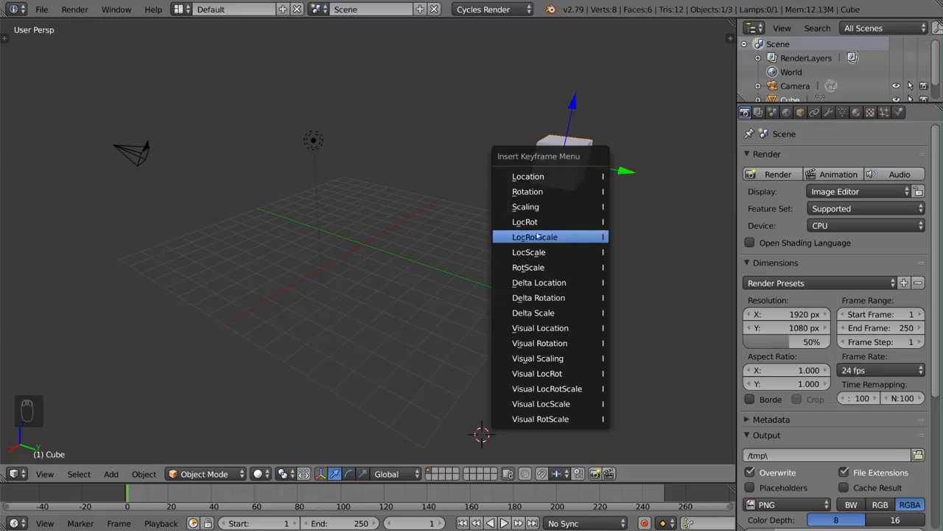
{"action": "mouse_move", "coordinate": [568, 236]}
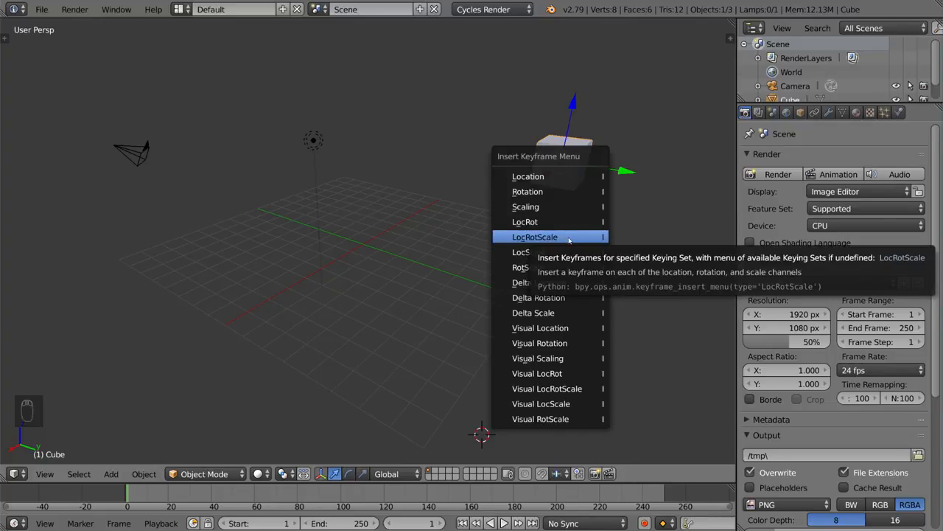
{"action": "mouse_move", "coordinate": [567, 237]}
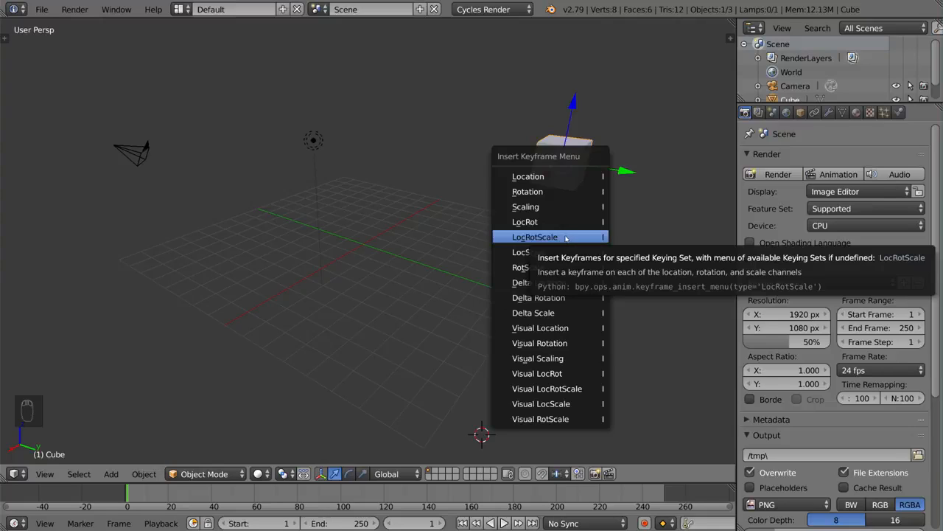
Insert a LocRotScale keyframe, then move and scale the cube into a new frame 20 pose
{"action": "left_click", "coordinate": [534, 237]}
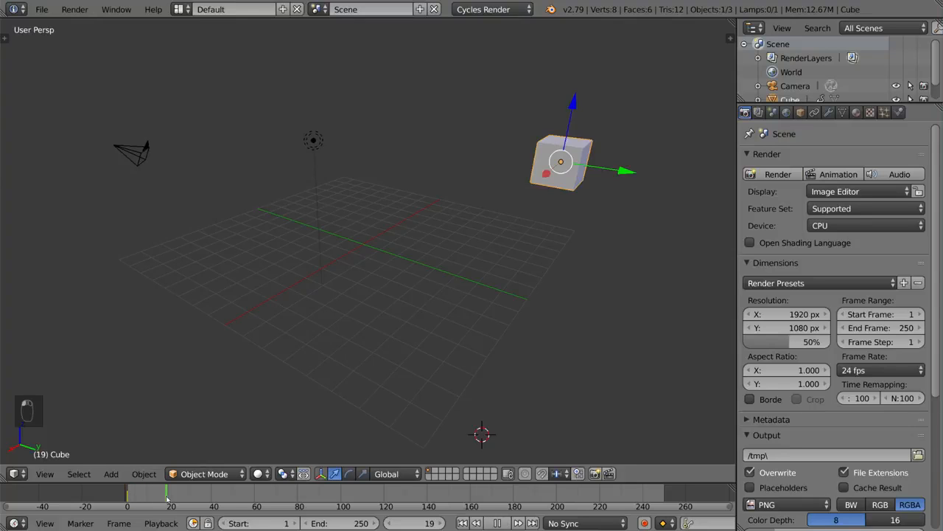
{"action": "key", "text": "g"}
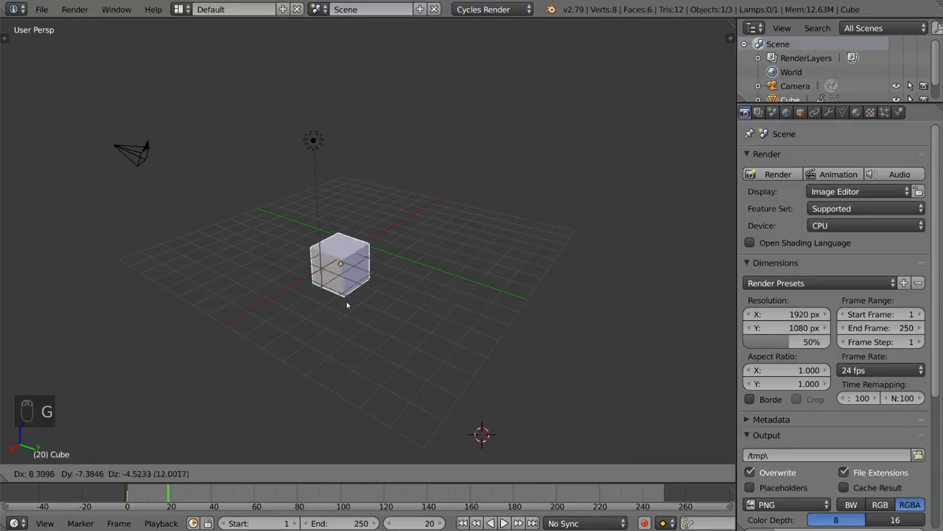
{"action": "key", "text": "s"}
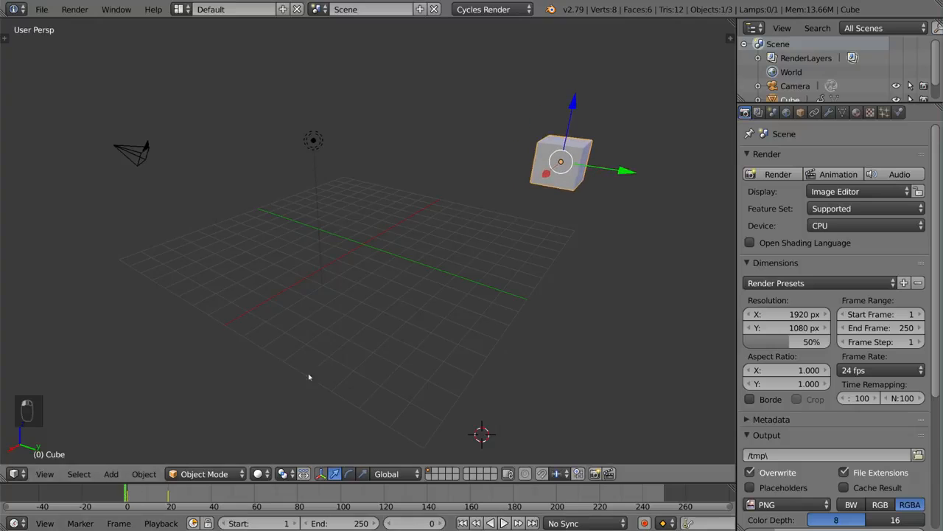
Play the animation, stop it, return to the start, and play it again
{"action": "key", "text": "alt+a"}
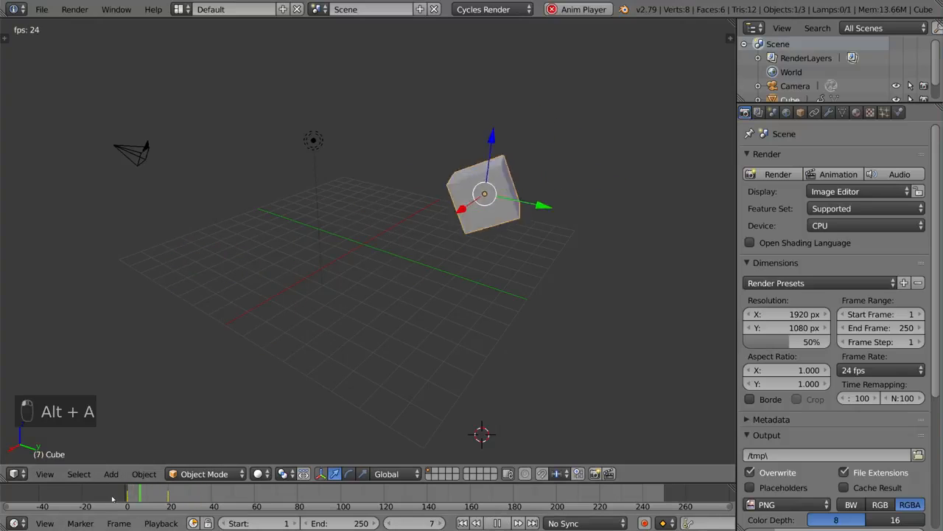
{"action": "key", "text": "alt+a"}
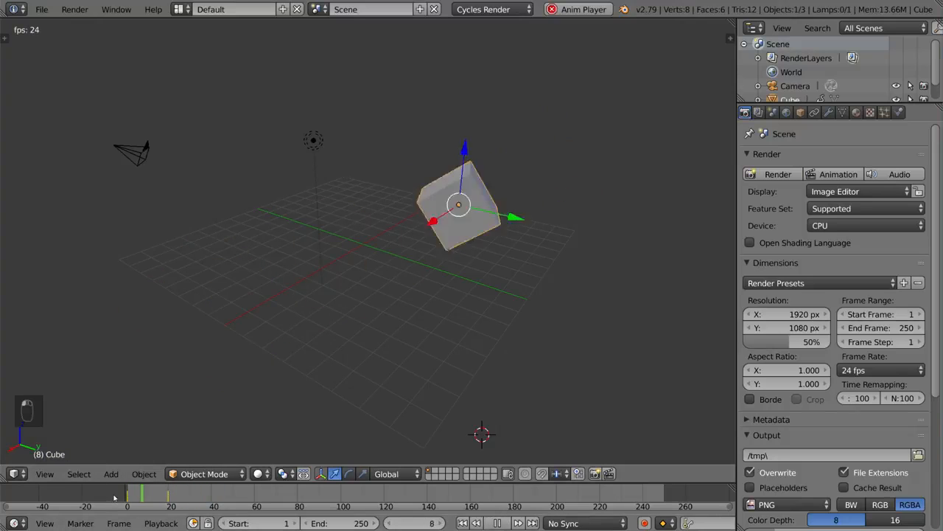
{"action": "key", "text": "alt+a"}
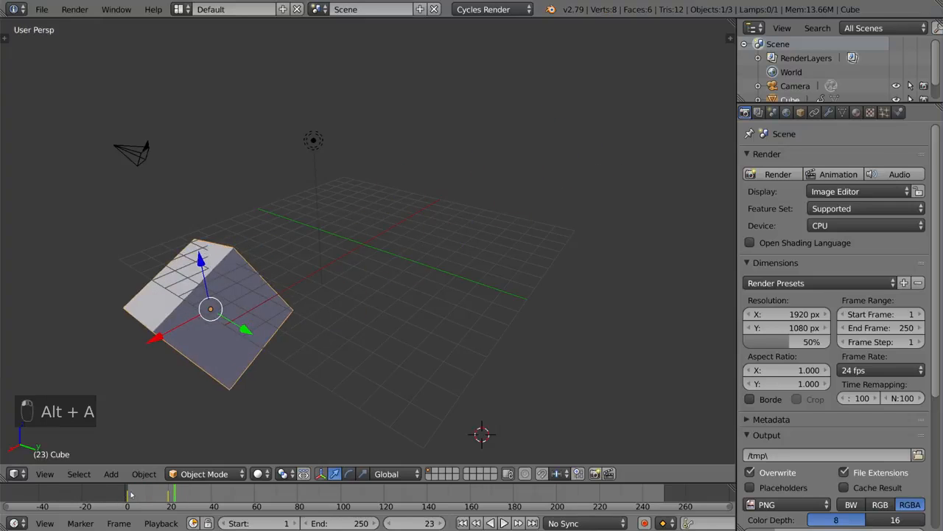
{"action": "key", "text": "alt+a"}
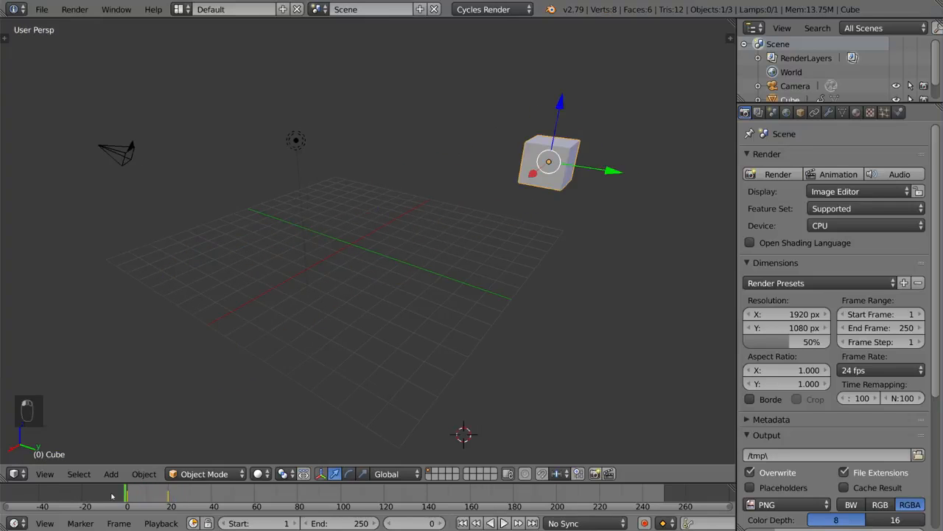
{"action": "key", "text": "Alt+a"}
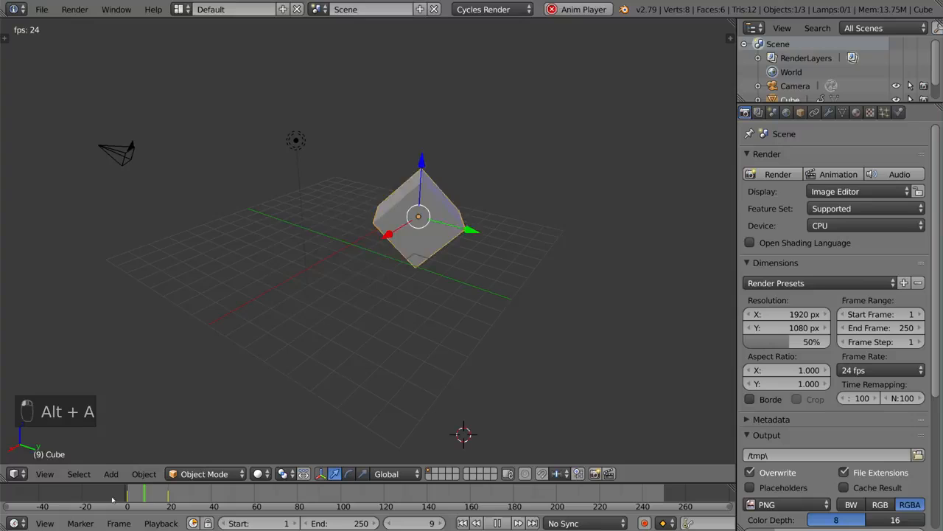
On frame 20, move and transform the cube, key LocRotScale, and replay the animation
{"action": "key", "text": "alt+a"}
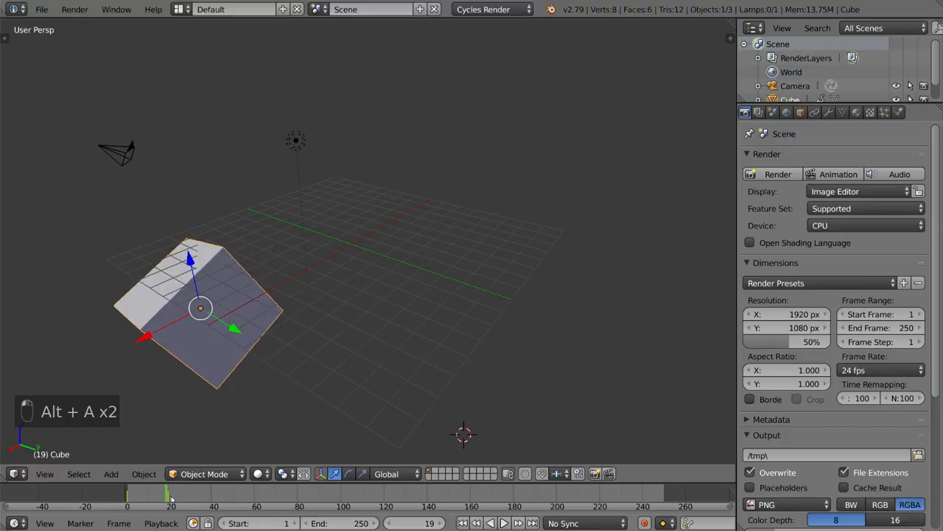
{"action": "key", "text": "Right"}
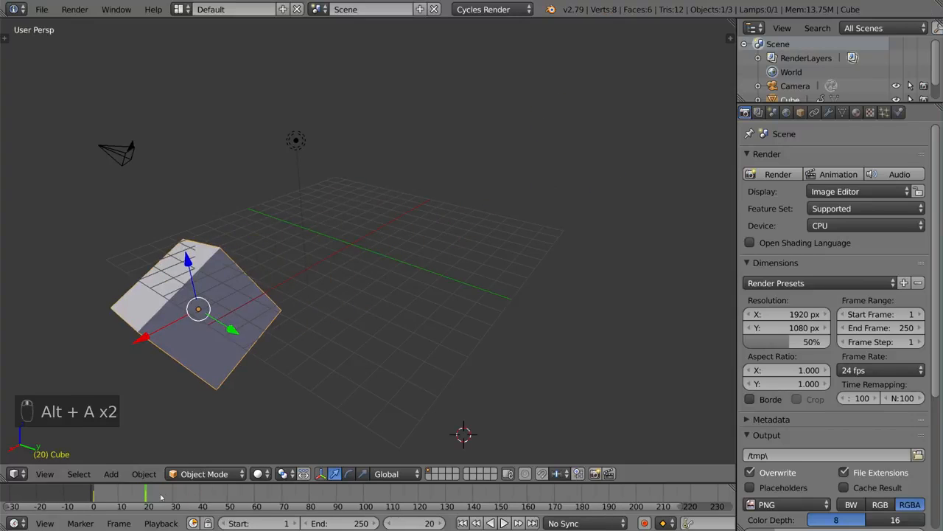
{"action": "key", "text": "g"}
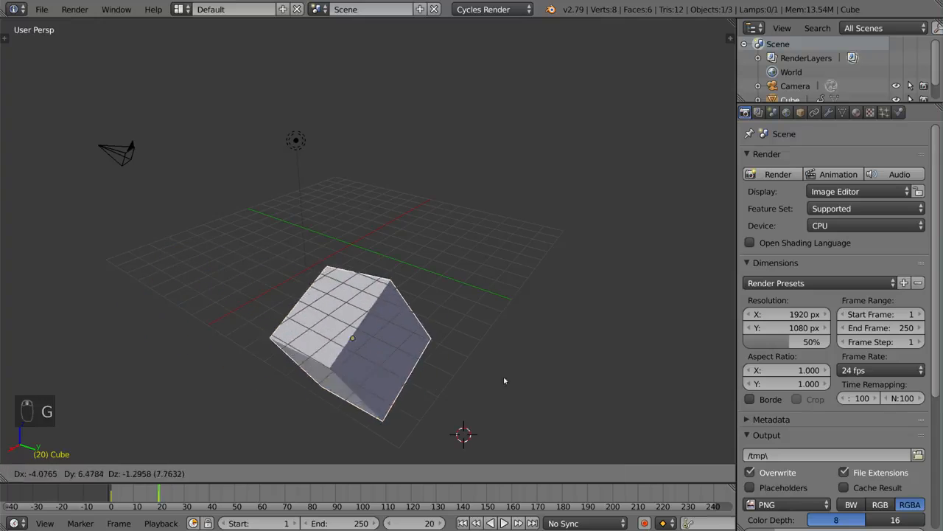
{"action": "key", "text": "s"}
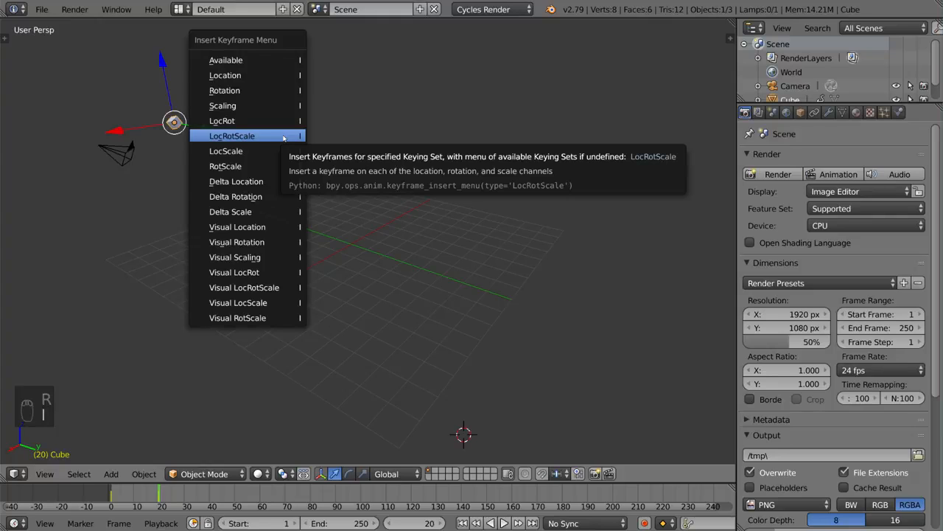
{"action": "left_click", "coordinate": [232, 136]}
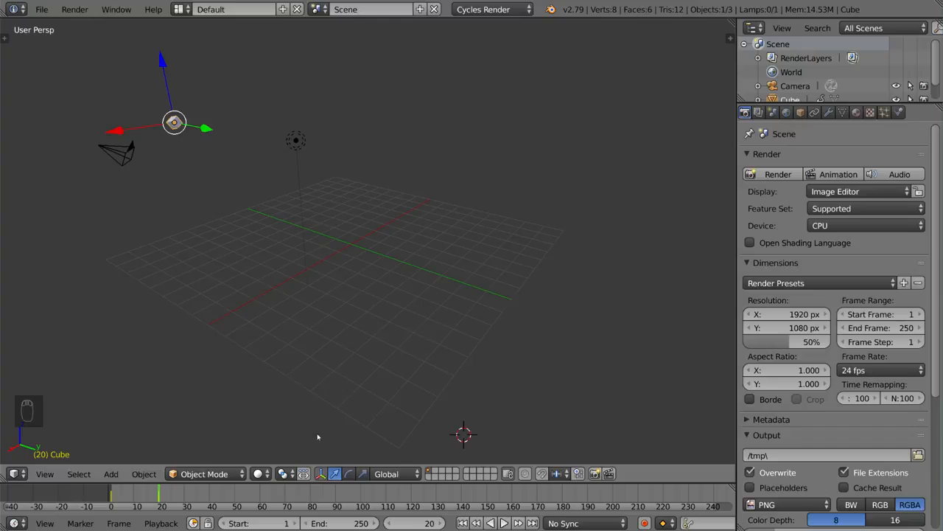
{"action": "key", "text": "alt+a"}
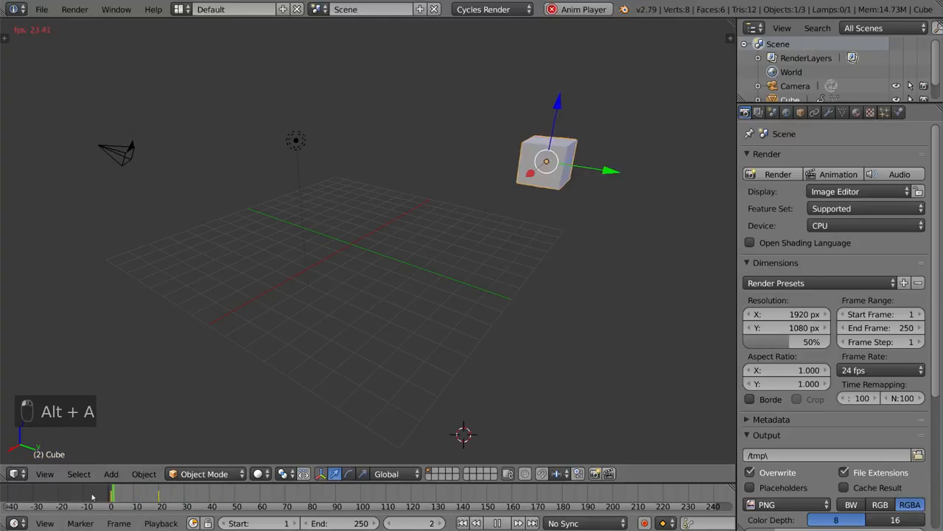
Delete the cube's frame 20 keyframes with Alt+I and replay the animation
{"action": "key", "text": "alt+a"}
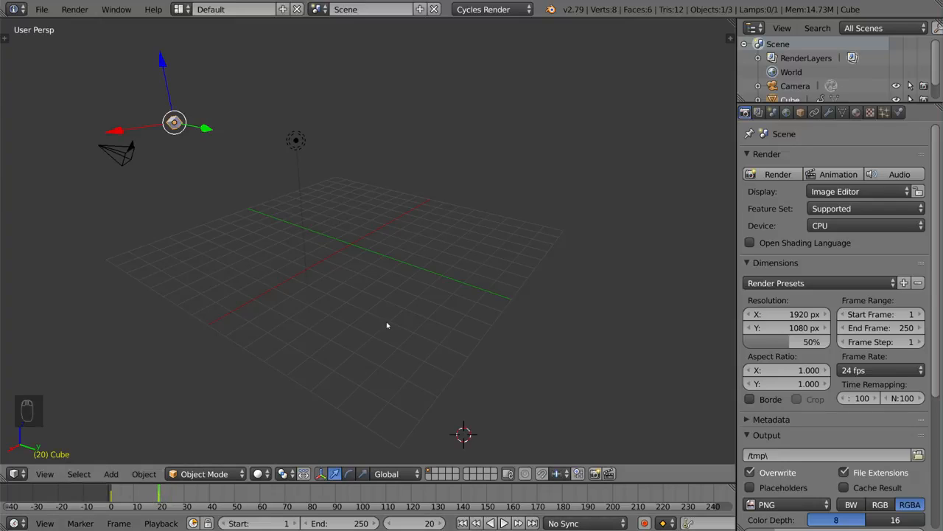
{"action": "key", "text": "Alt+I"}
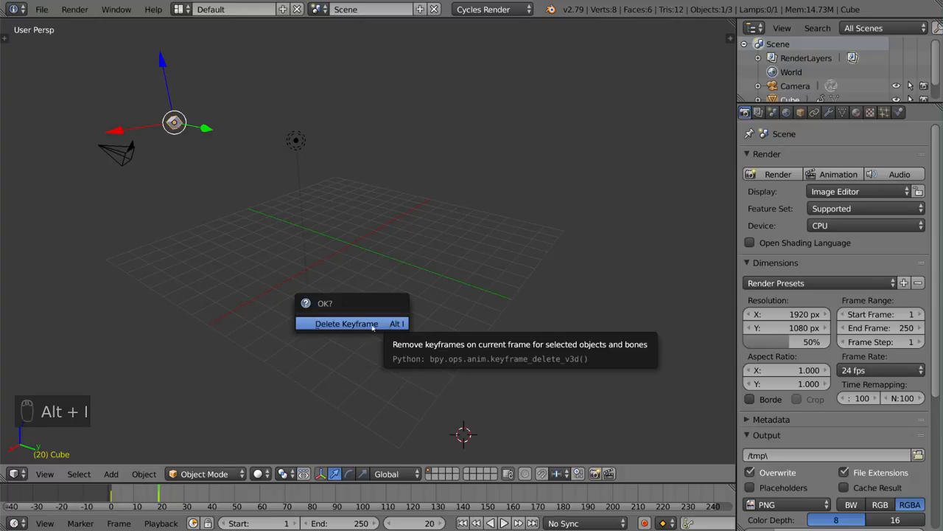
{"action": "left_click", "coordinate": [346, 323]}
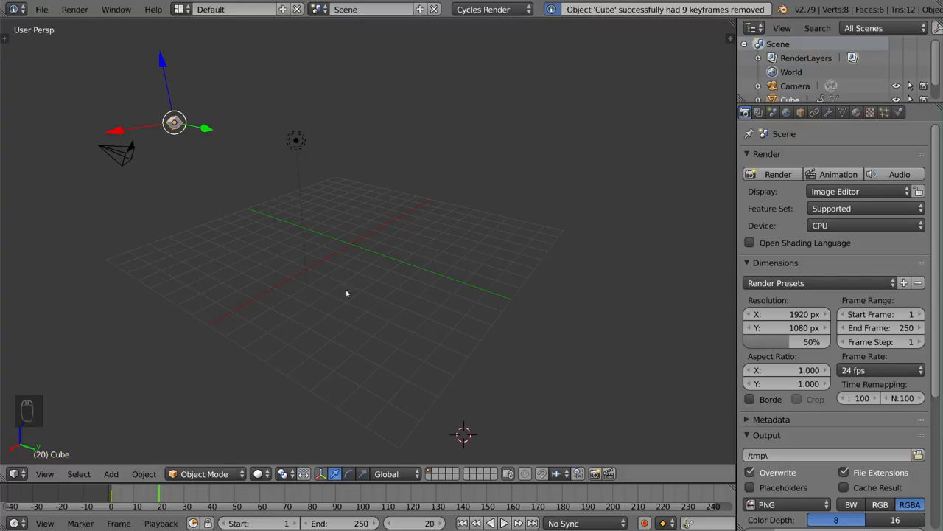
{"action": "key", "text": "alt+a"}
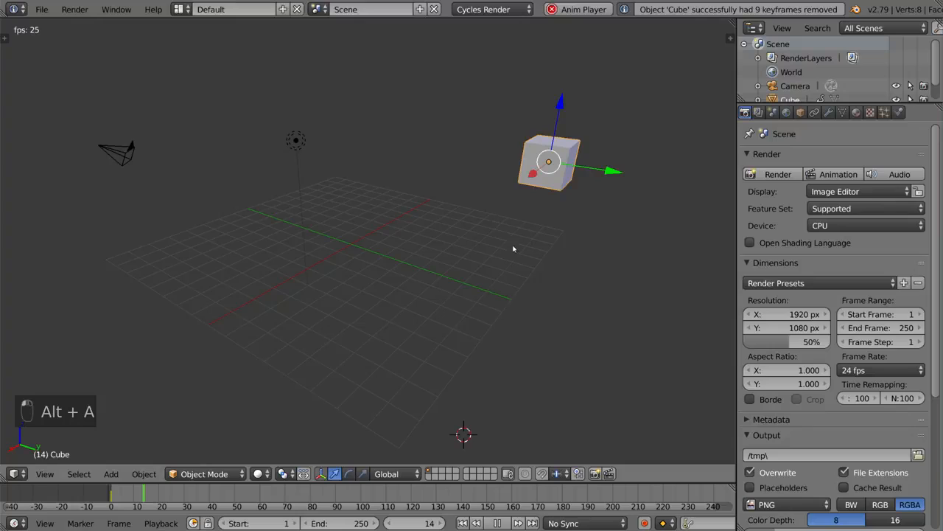
{"action": "mouse_move", "coordinate": [574, 231]}
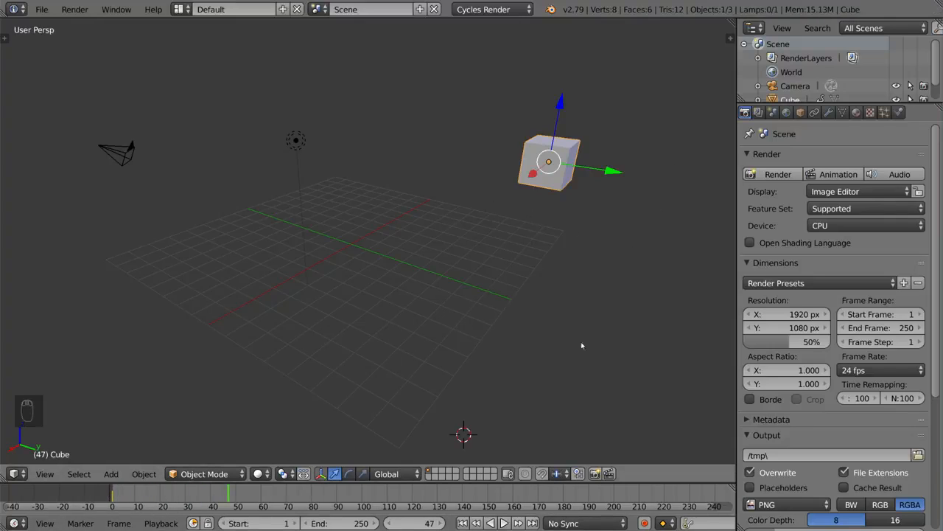
{"action": "mouse_move", "coordinate": [594, 373]}
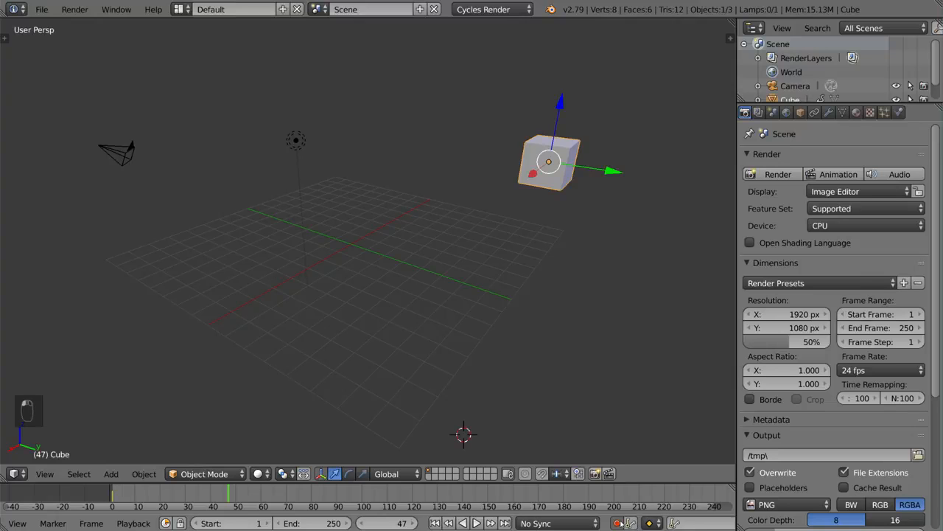
{"action": "mouse_move", "coordinate": [563, 270]}
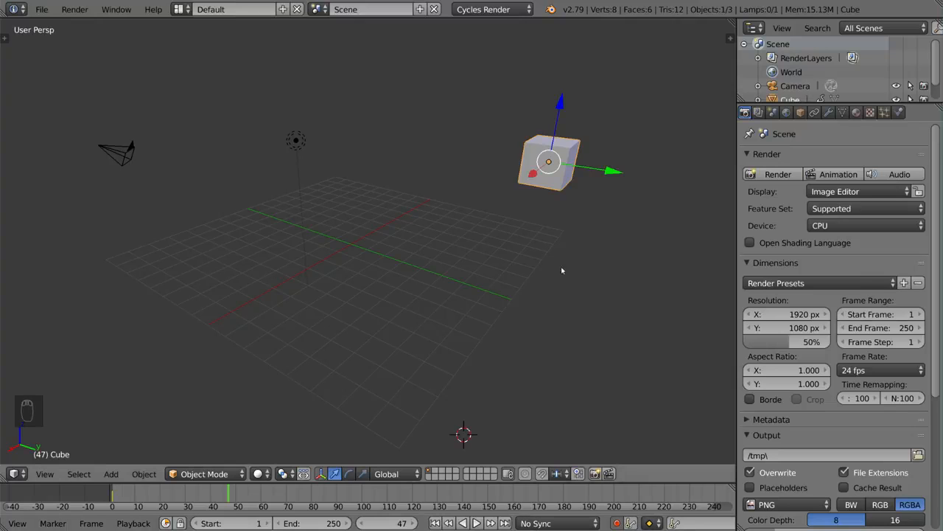
Drag in the viewport to set up the second cube with a Child Of constraint
{"action": "left_click_drag", "start_coordinate": [549, 161], "coordinate": [193, 282]}
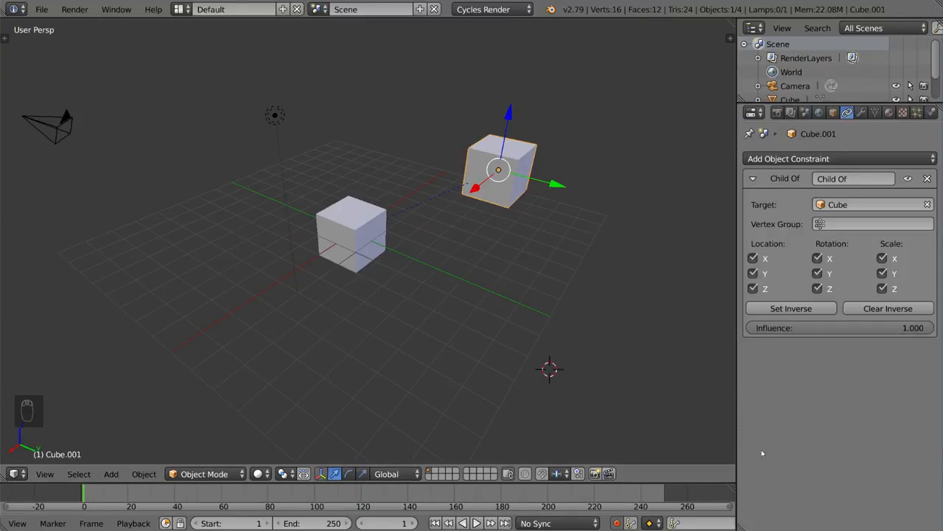
{"action": "mouse_move", "coordinate": [829, 358]}
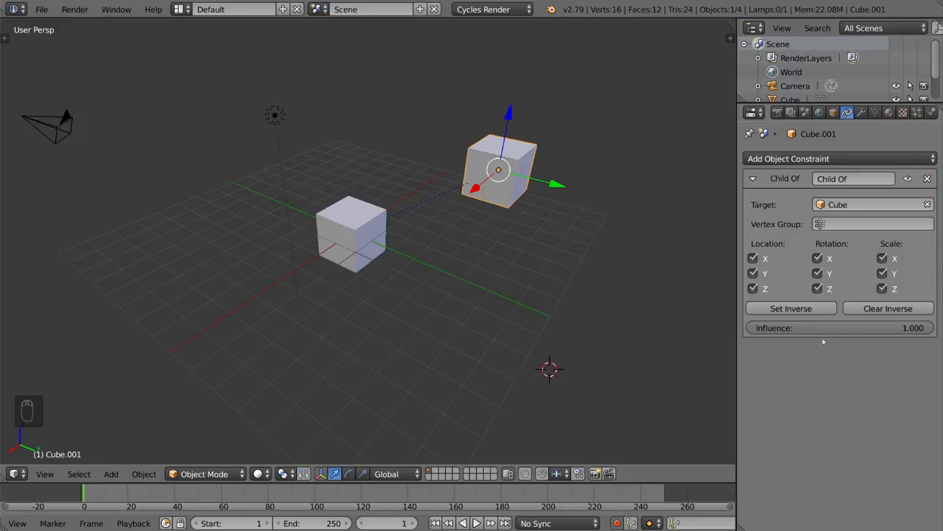
{"action": "mouse_move", "coordinate": [826, 328]}
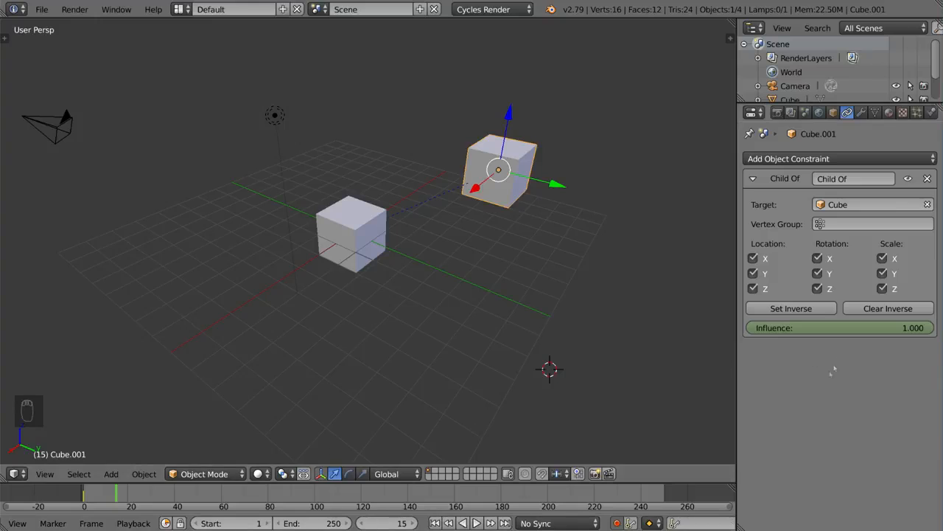
Scrub to frame 25 and keyframe the Child Of influence slider again
{"action": "left_click_drag", "start_coordinate": [913, 328], "coordinate": [751, 328]}
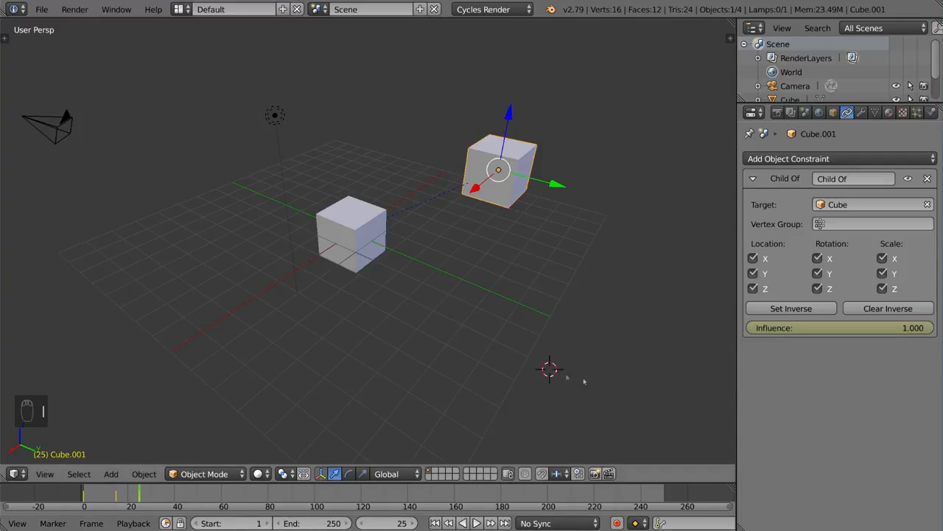
{"action": "mouse_move", "coordinate": [687, 382]}
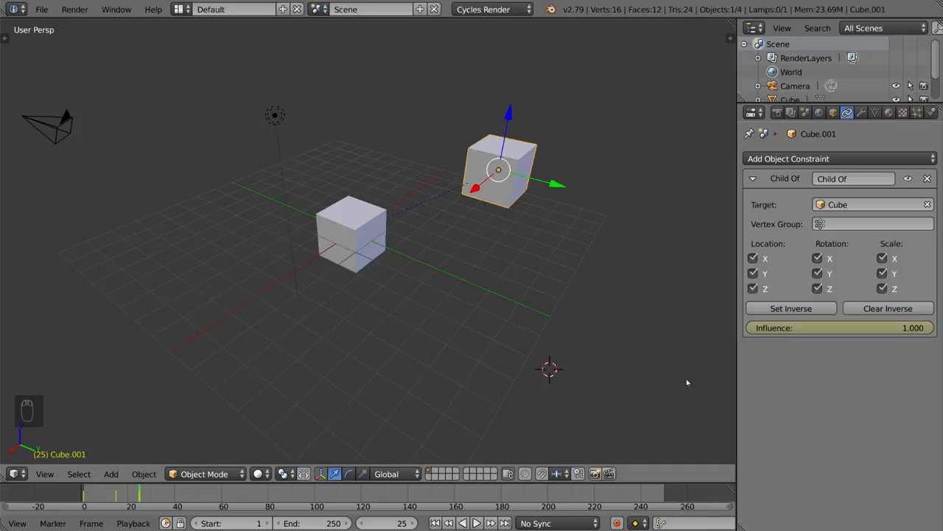
{"action": "left_click", "coordinate": [476, 523]}
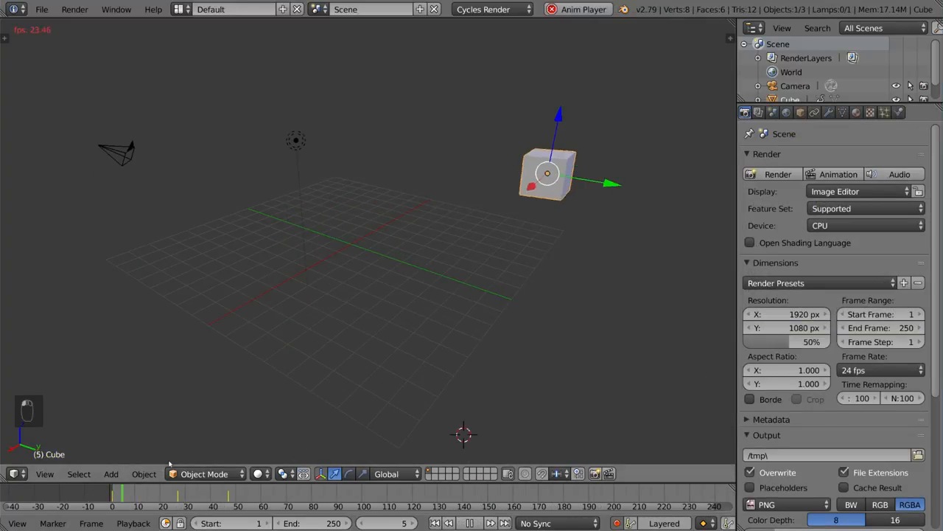